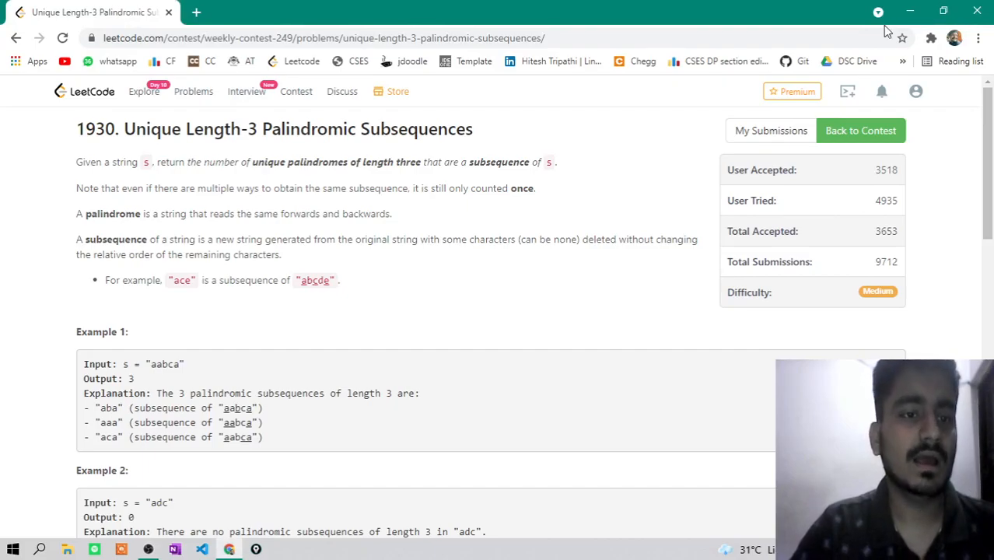
# Scroll down the LeetCode problem page before switching to the OneNote notes
pyautogui.scroll(-3)
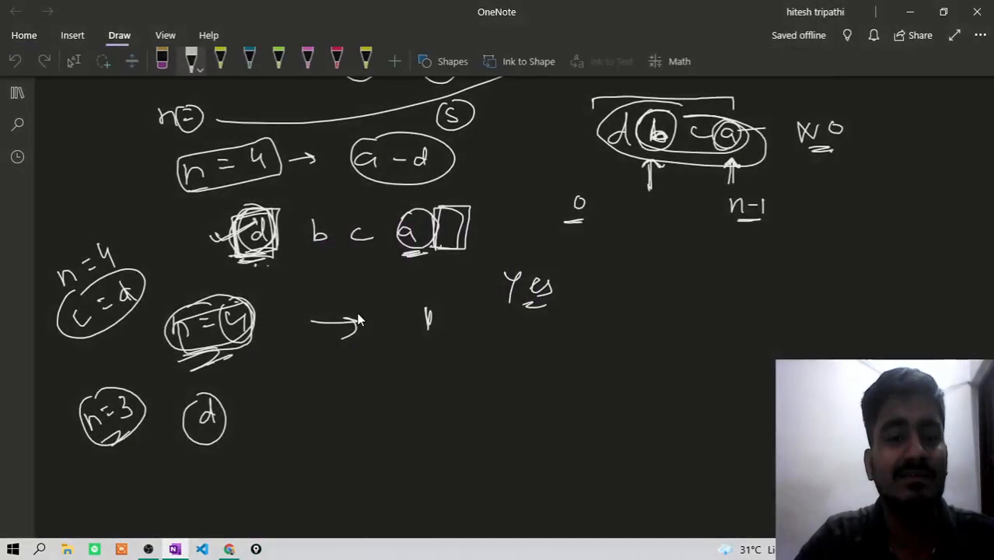
# On a fresh page, ink the (a, z) range with an arrow from A to a circled x pointing to another a–z range
pyautogui.click(17, 93)
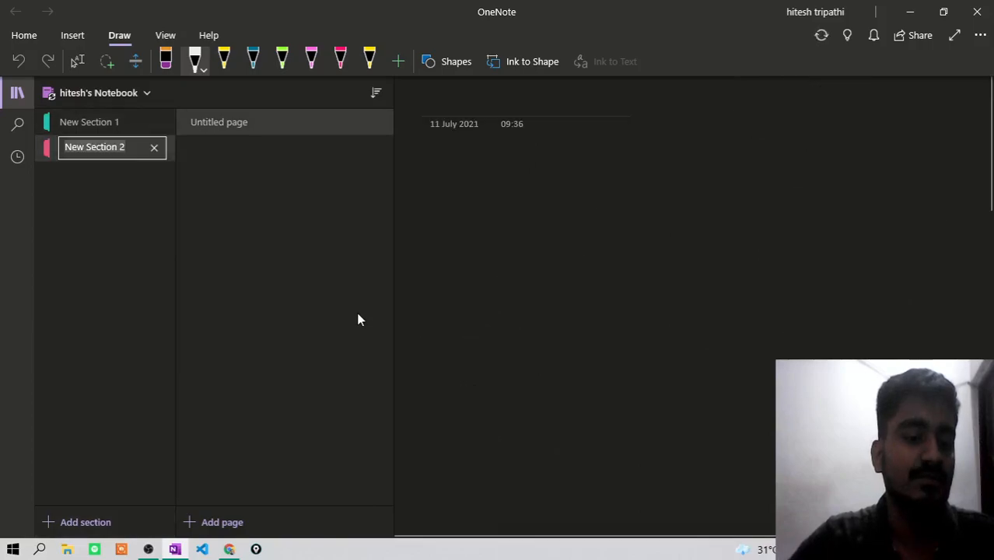
pyautogui.click(17, 94)
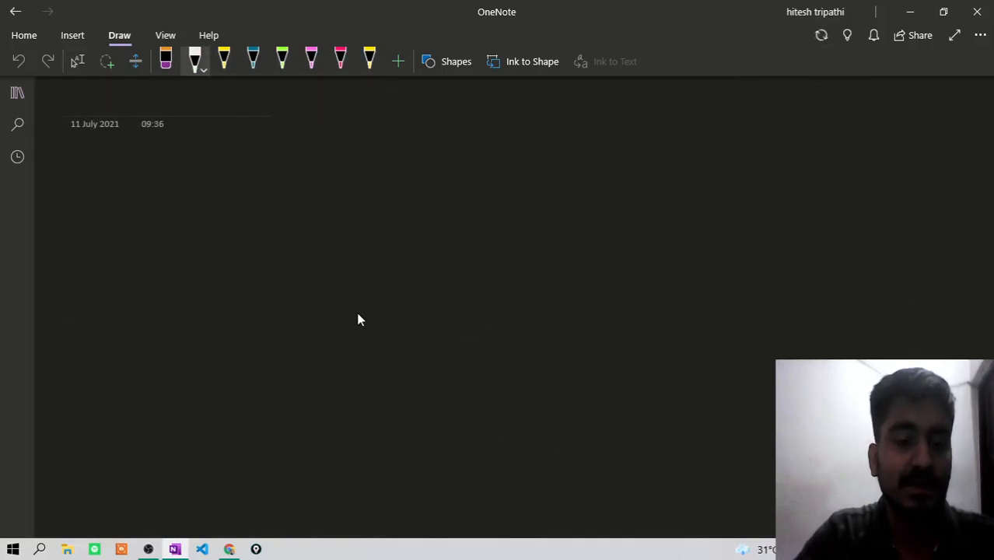
pyautogui.moveTo(251, 232); pyautogui.dragTo(278, 203)
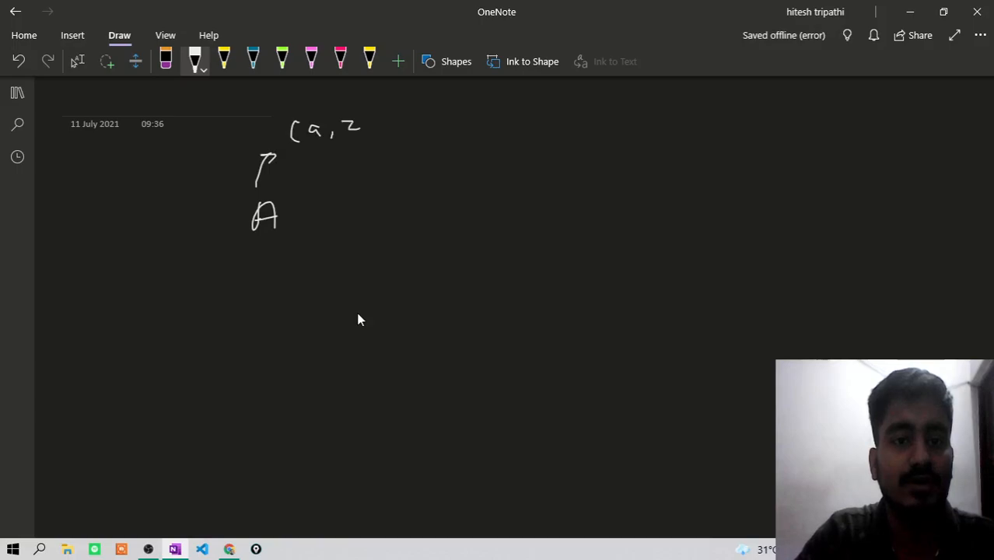
pyautogui.moveTo(370, 116); pyautogui.dragTo(373, 140)
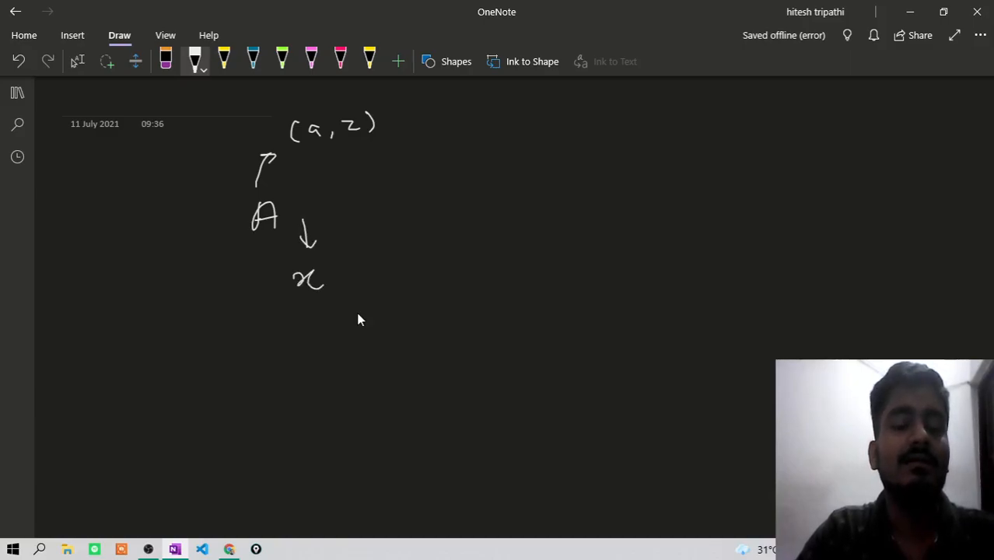
pyautogui.moveTo(287, 264); pyautogui.dragTo(311, 329)
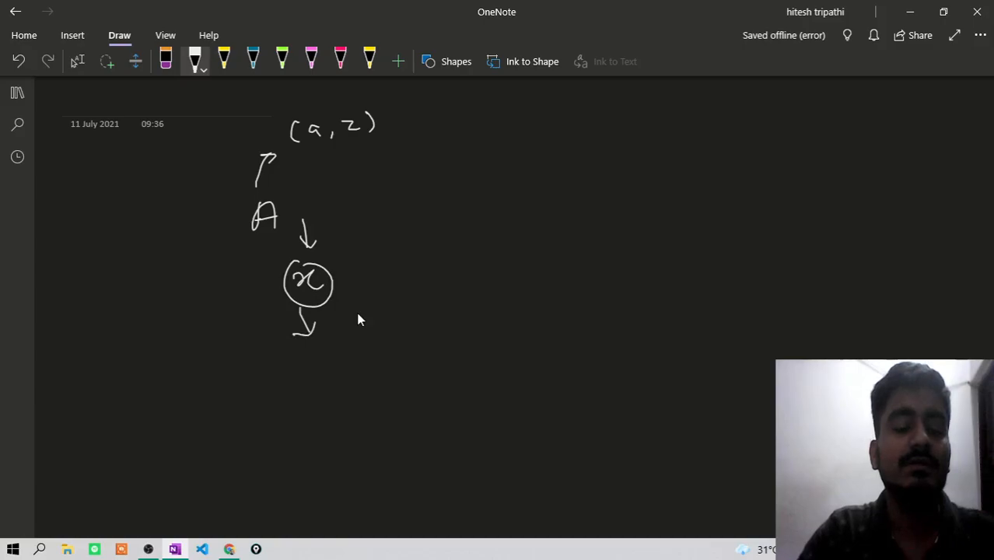
pyautogui.moveTo(292, 345); pyautogui.dragTo(365, 378)
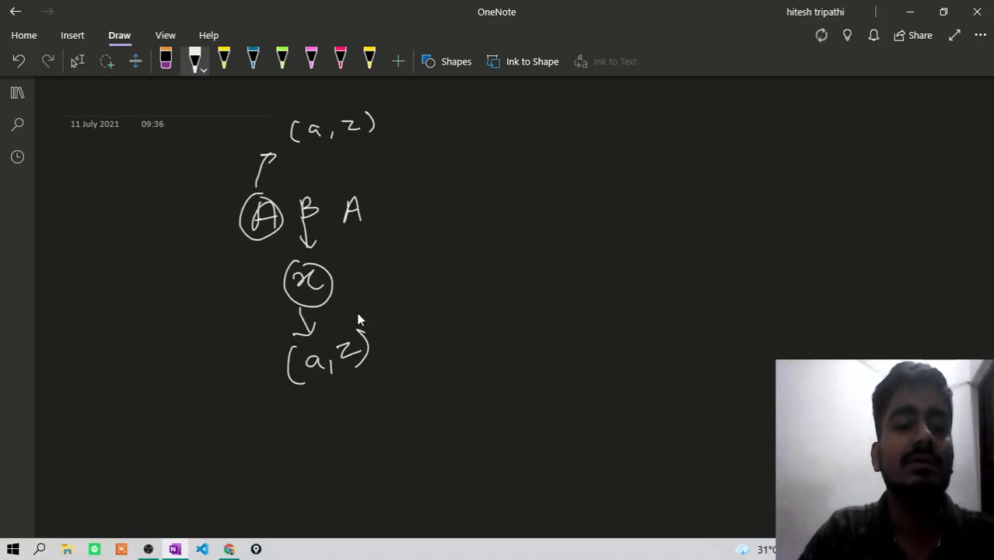
# Write and circle ABA, then add the 'palindromes → Unique' label beside it
pyautogui.moveTo(335, 190); pyautogui.dragTo(373, 230)
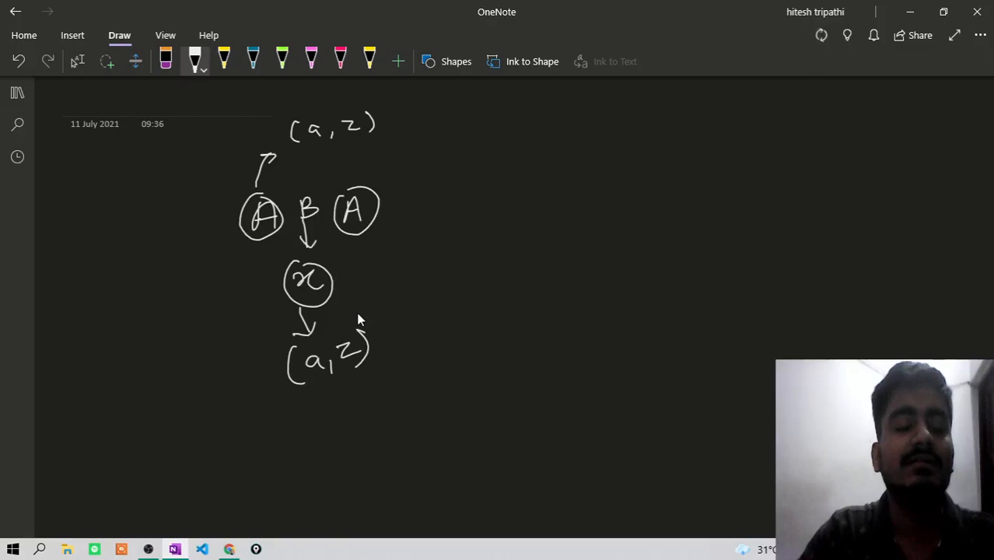
pyautogui.moveTo(295, 195); pyautogui.dragTo(311, 226)
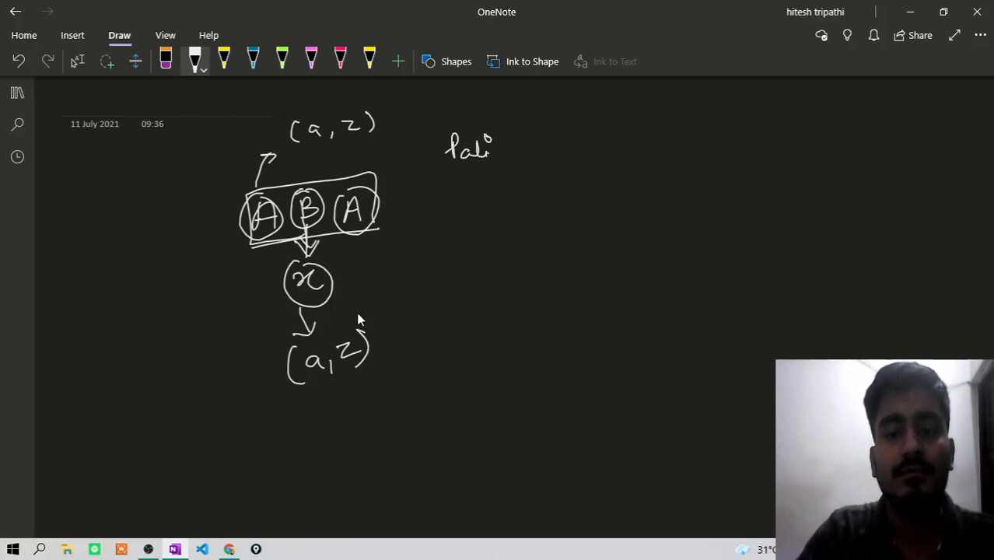
pyautogui.moveTo(490, 153); pyautogui.dragTo(591, 152)
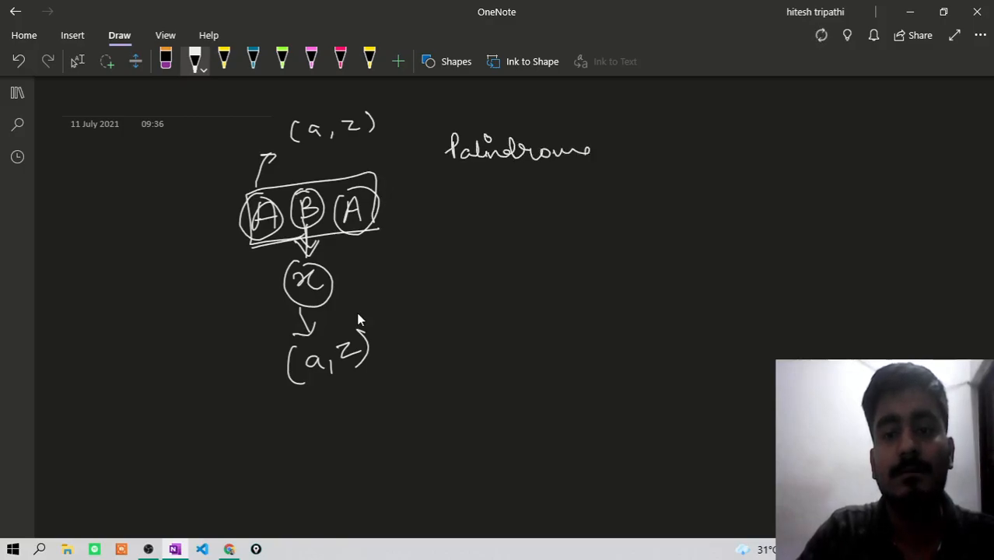
pyautogui.moveTo(490, 165); pyautogui.dragTo(645, 153)
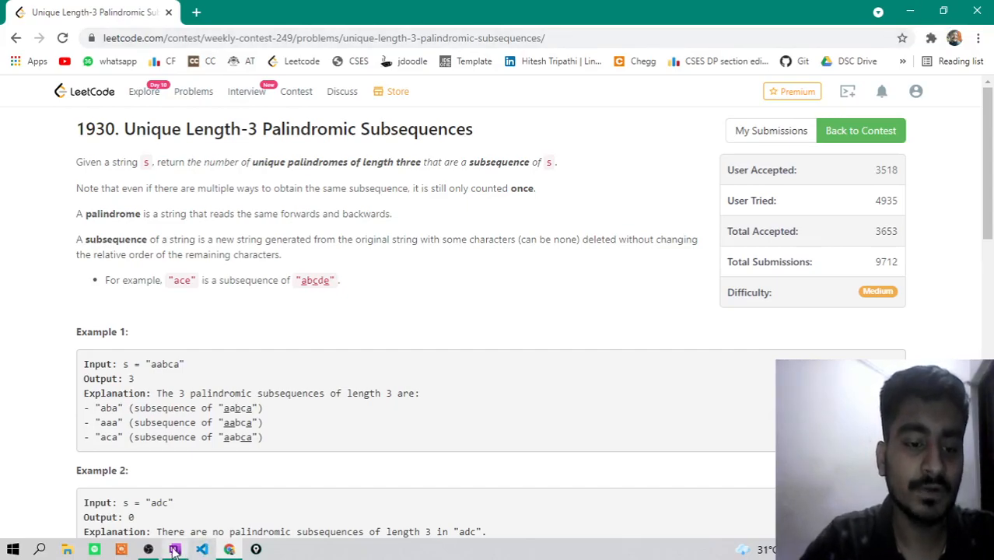
pyautogui.click(174, 549)
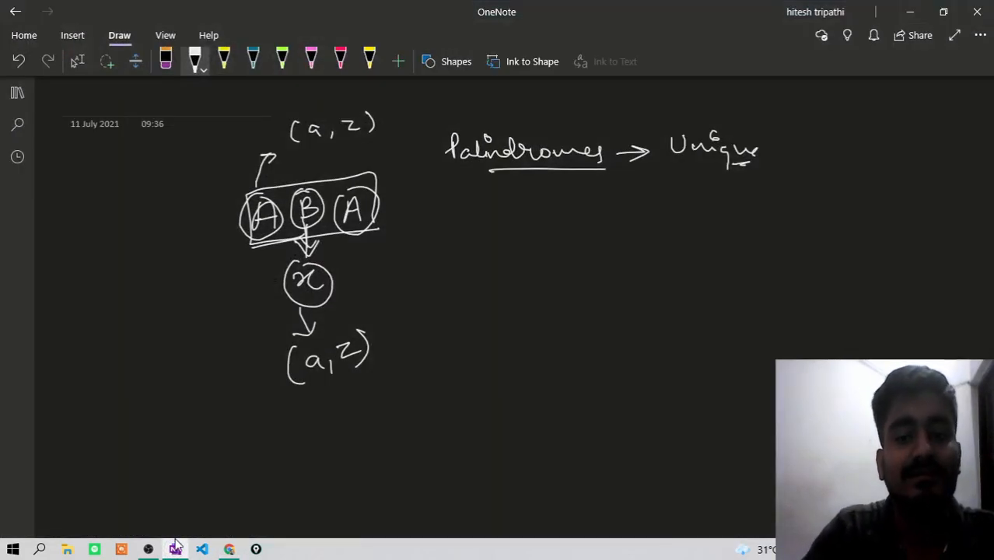
# Draw the 26-slot array bar divided into cells with a marked entry linked to ABA
pyautogui.moveTo(485, 233); pyautogui.dragTo(537, 267)
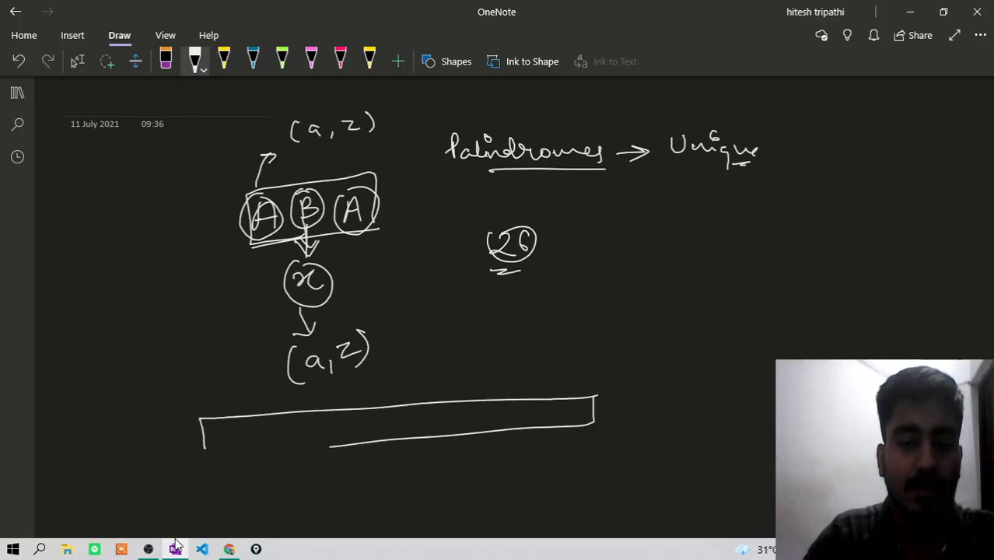
pyautogui.moveTo(319, 404); pyautogui.dragTo(353, 448)
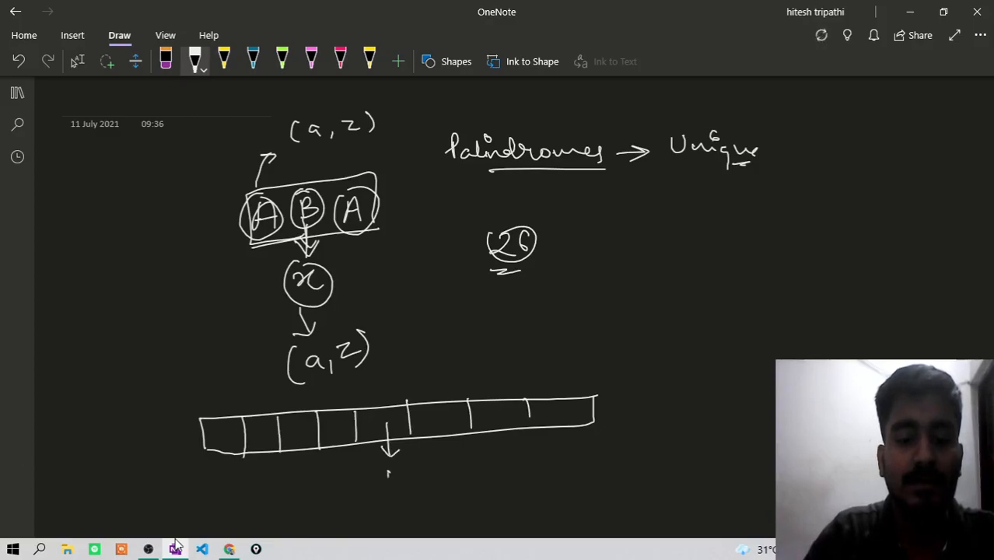
pyautogui.moveTo(381, 466); pyautogui.dragTo(404, 490)
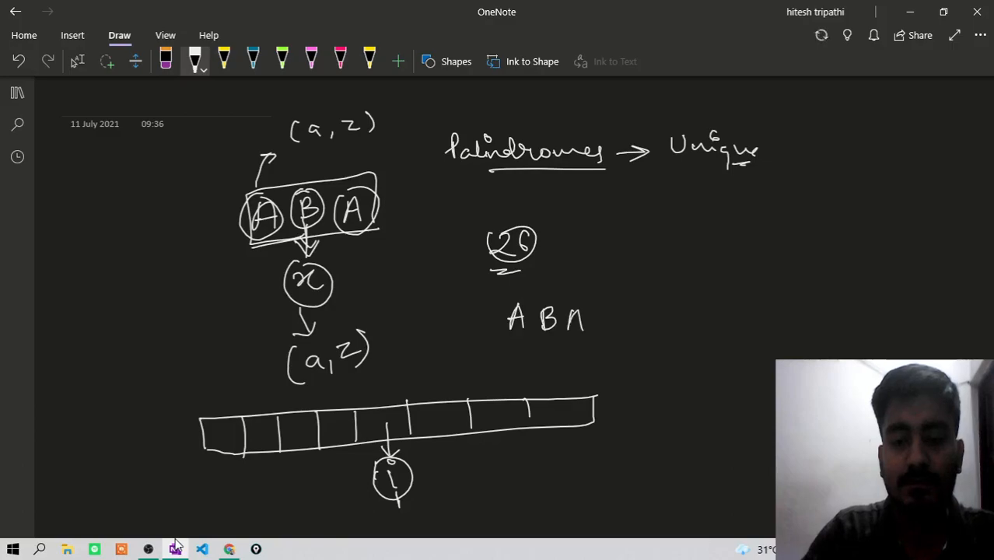
pyautogui.moveTo(494, 303); pyautogui.dragTo(606, 342)
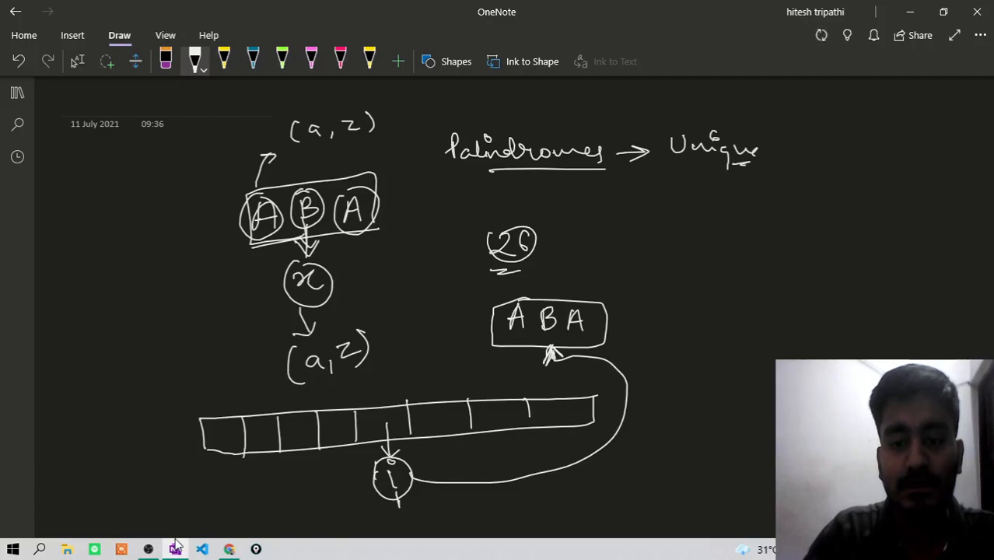
# Circle the middle B, bracket and circle both array halves, and sketch the s[i] neighbours
pyautogui.moveTo(537, 311); pyautogui.dragTo(563, 335)
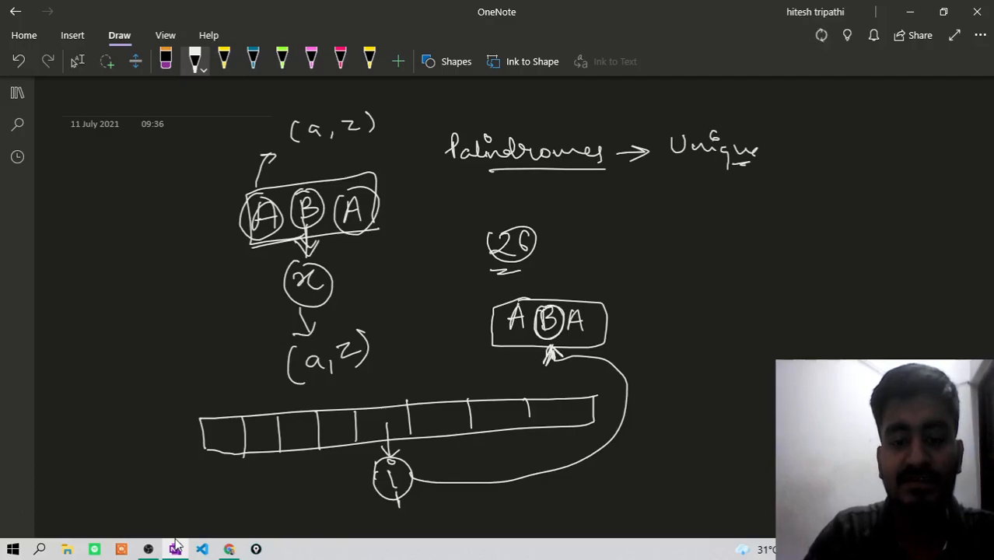
pyautogui.moveTo(537, 311); pyautogui.dragTo(560, 334)
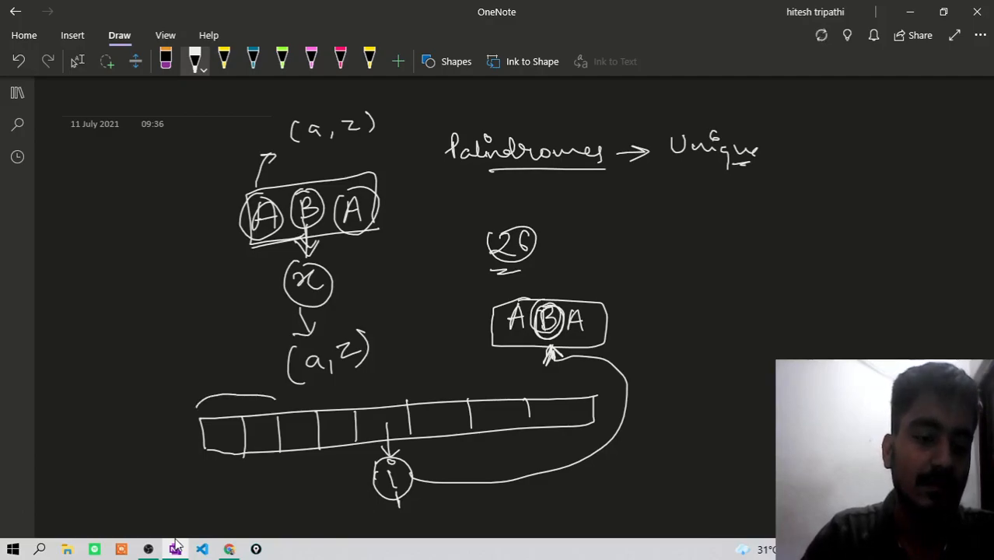
pyautogui.moveTo(194, 404); pyautogui.dragTo(357, 451)
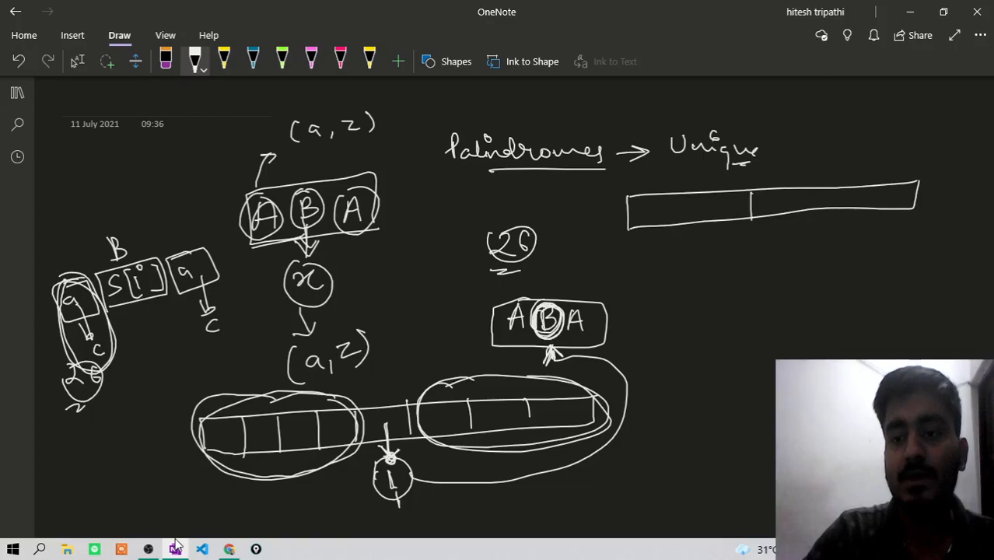
# Mark the middle of the upper bar, label j='a'…'z' on both halves, and write the circled j s[i] j pattern
pyautogui.moveTo(761, 199); pyautogui.dragTo(761, 230)
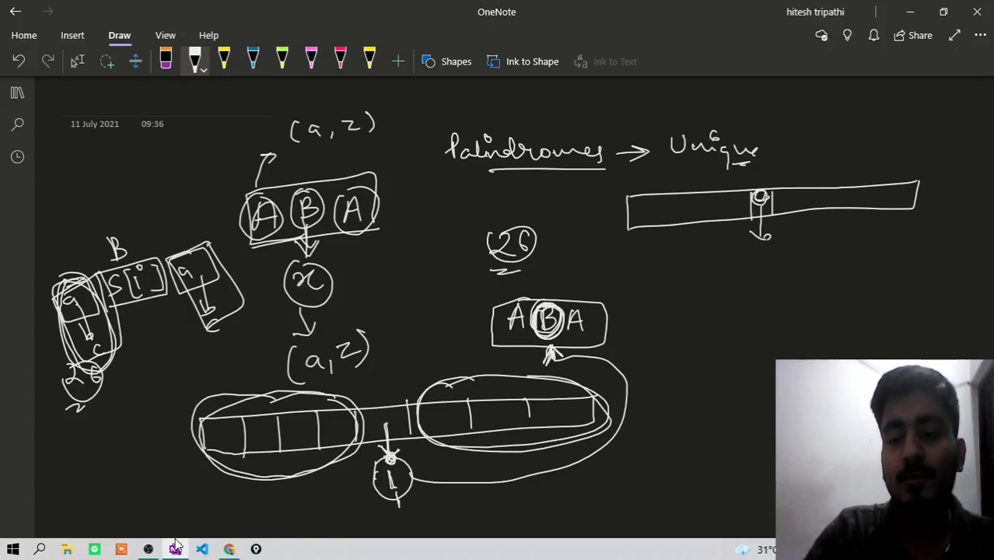
pyautogui.moveTo(699, 268); pyautogui.dragTo(758, 268)
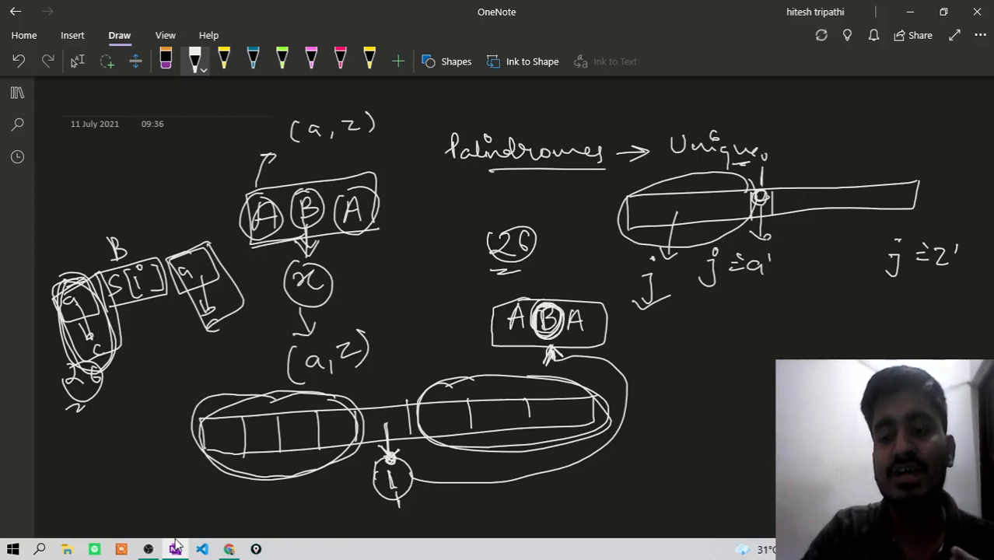
pyautogui.moveTo(700, 267); pyautogui.dragTo(775, 268)
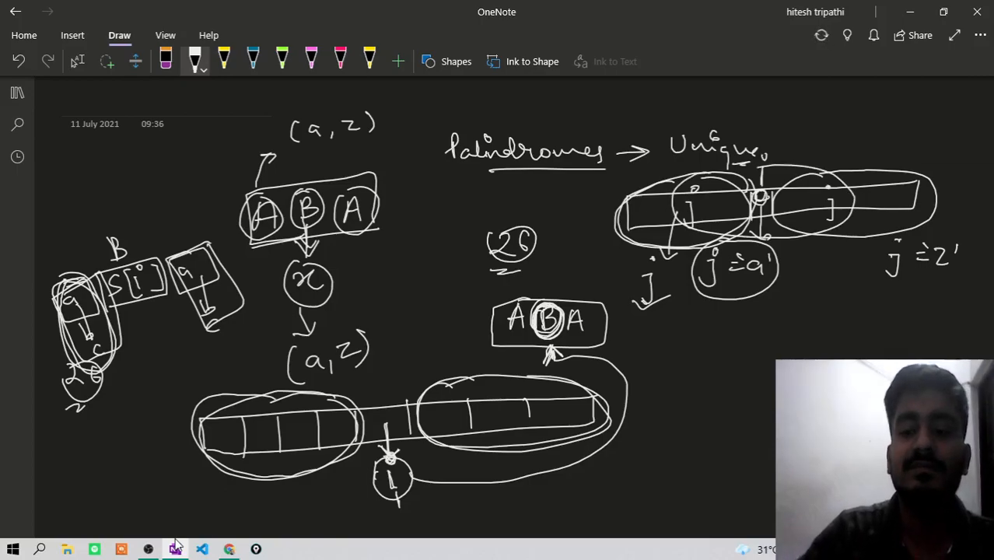
pyautogui.moveTo(692, 322); pyautogui.dragTo(696, 358)
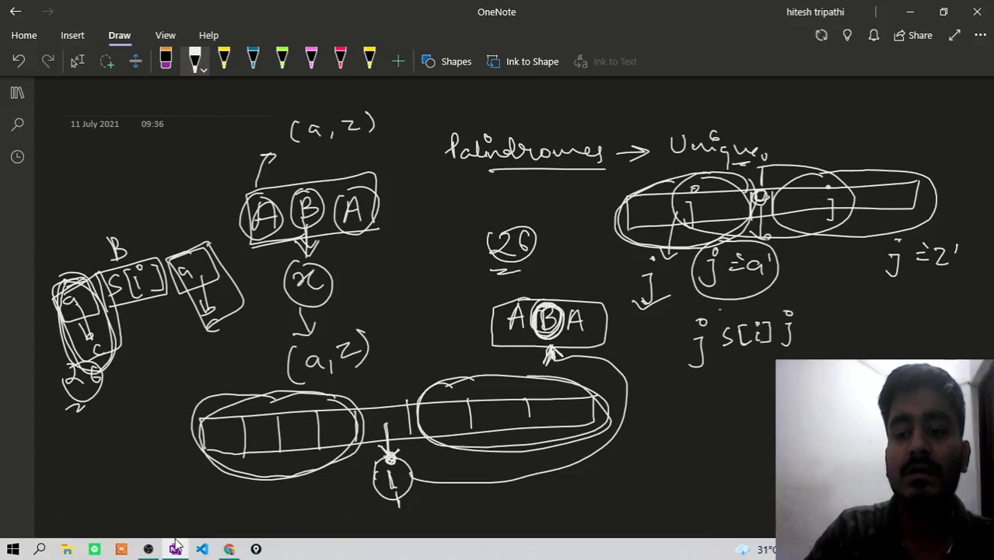
pyautogui.moveTo(669, 319); pyautogui.dragTo(827, 357)
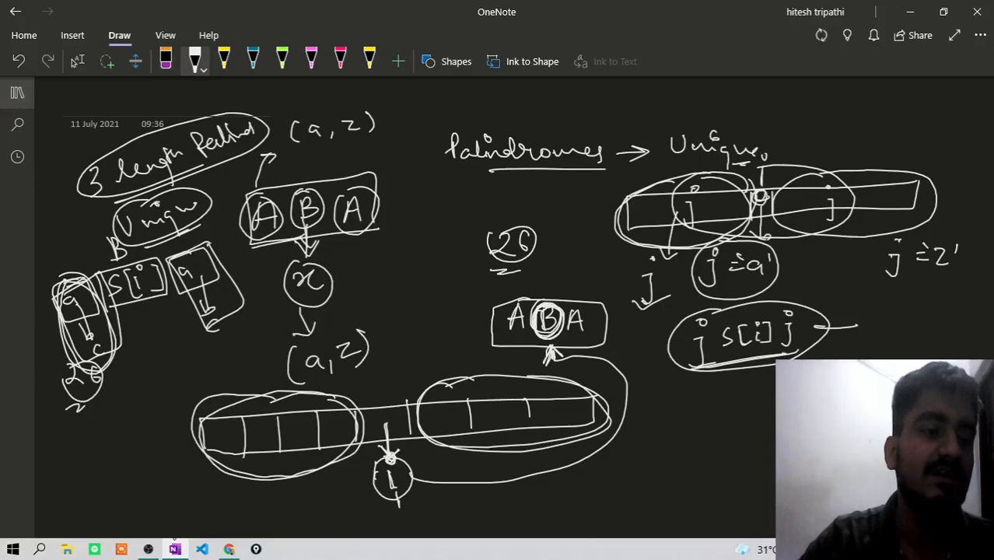
# Wipe the drawn explanation, leaving only the (a, z) label on the page
pyautogui.click(165, 59)
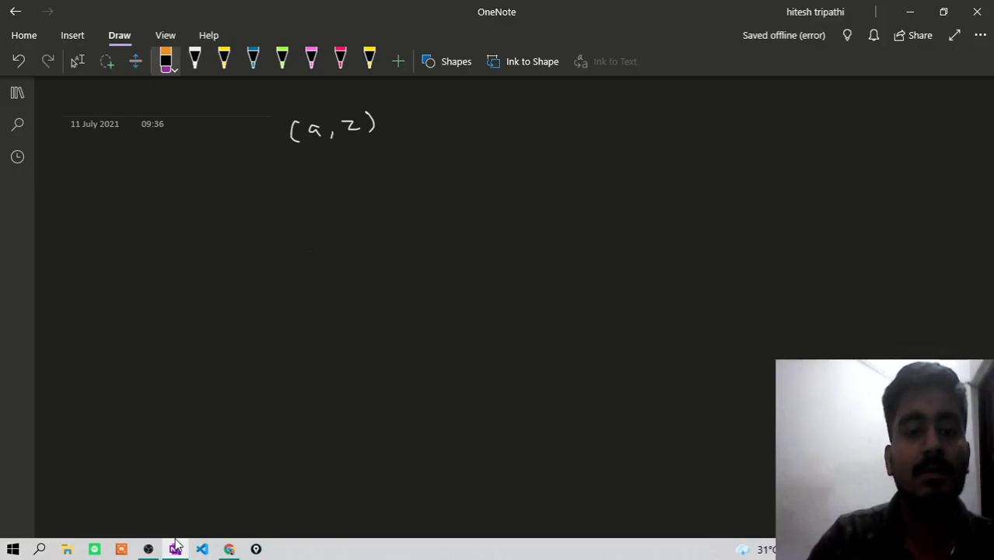
# In white ink, redraw ABA with circles, a circled Set, the j oval and the circled 0,26 range
pyautogui.click(194, 57)
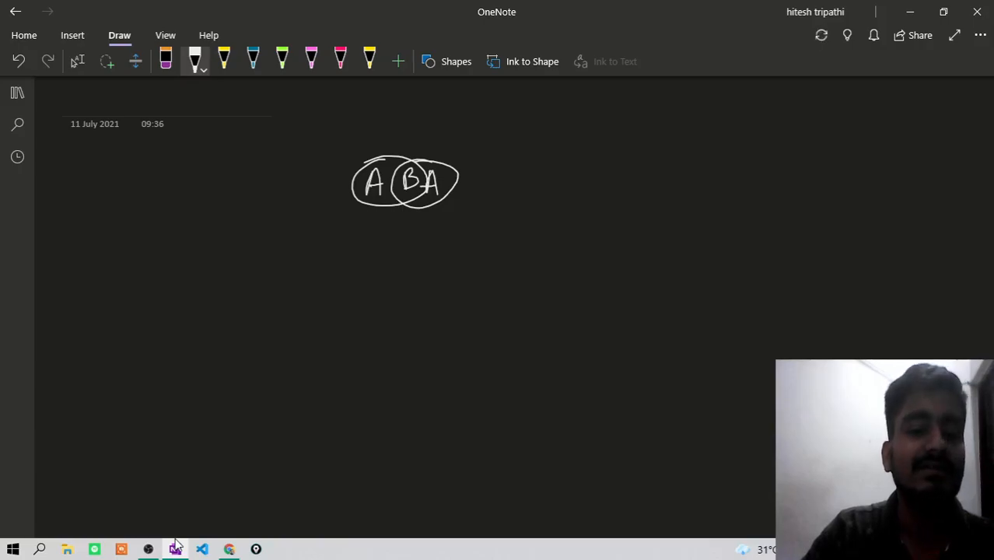
pyautogui.moveTo(184, 276); pyautogui.dragTo(241, 277)
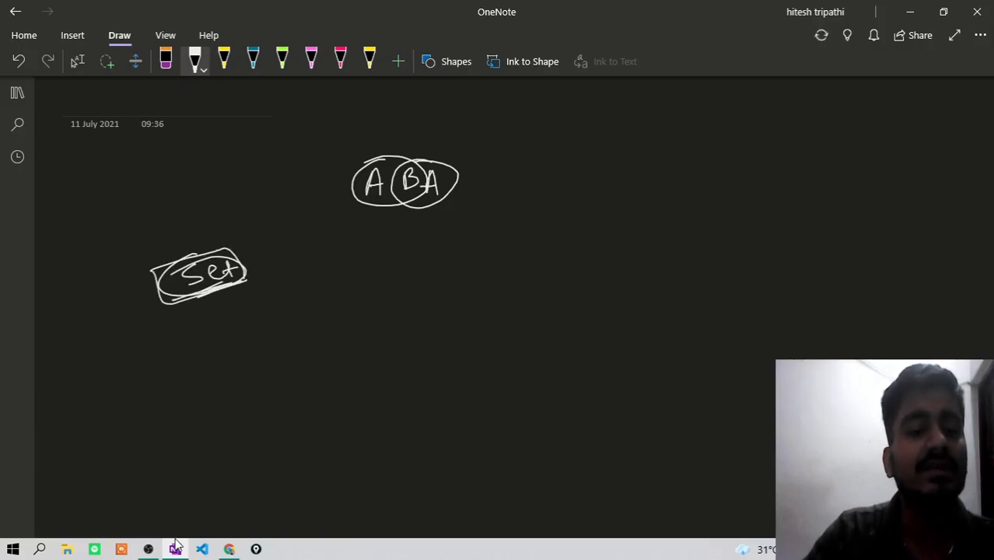
pyautogui.moveTo(252, 270); pyautogui.dragTo(298, 267)
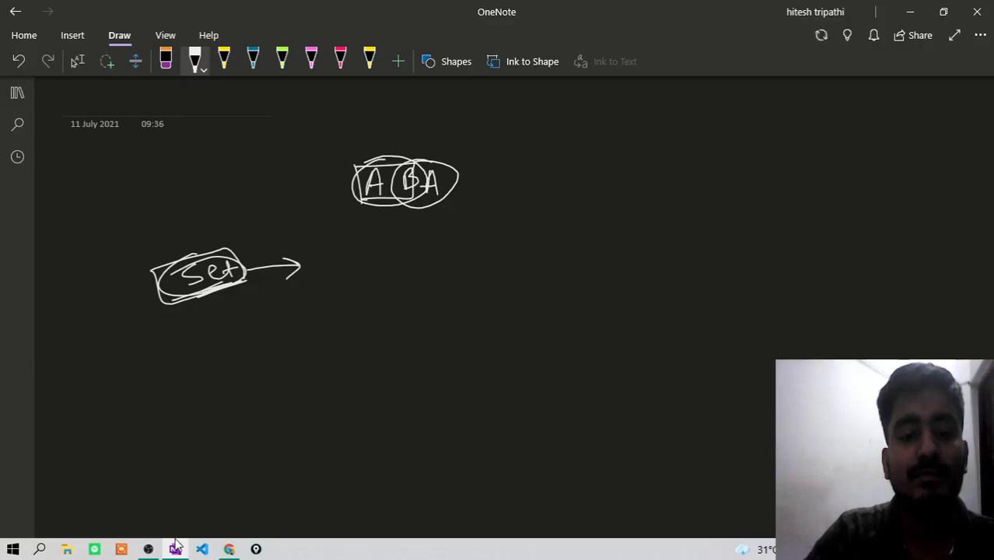
pyautogui.moveTo(463, 264); pyautogui.dragTo(466, 295)
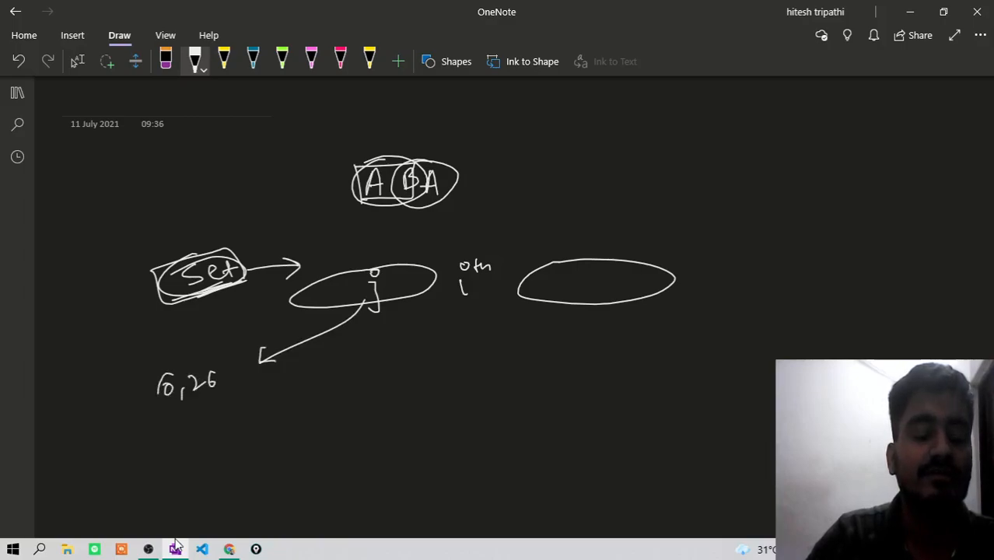
pyautogui.moveTo(155, 380); pyautogui.dragTo(225, 397)
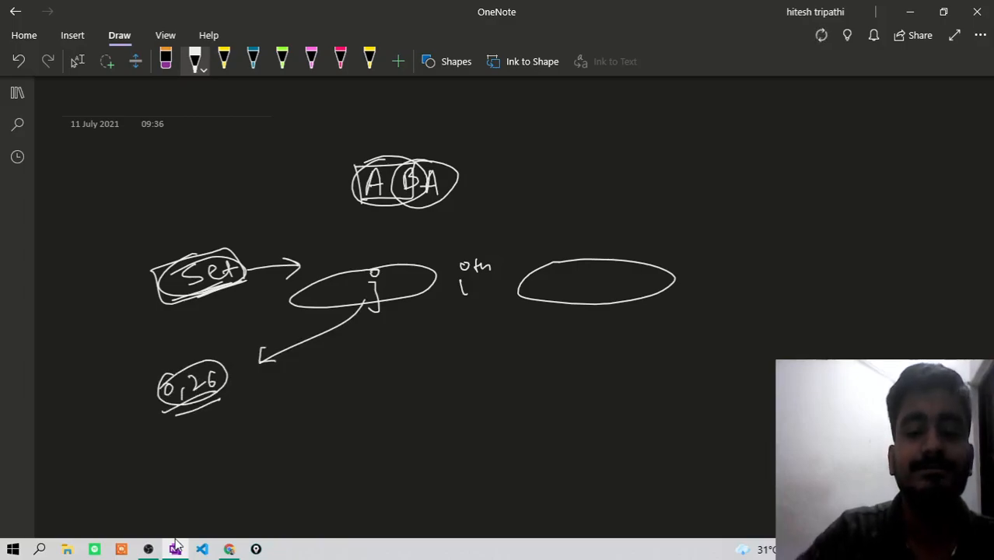
# Write j s[i] j below the ovals and box the triple
pyautogui.moveTo(413, 342); pyautogui.dragTo(414, 381)
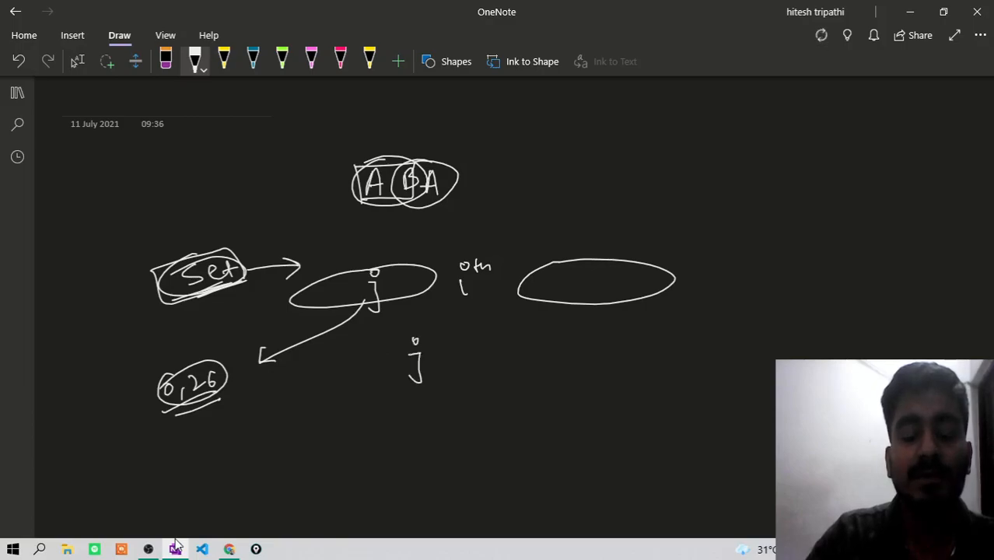
pyautogui.moveTo(435, 358); pyautogui.dragTo(454, 366)
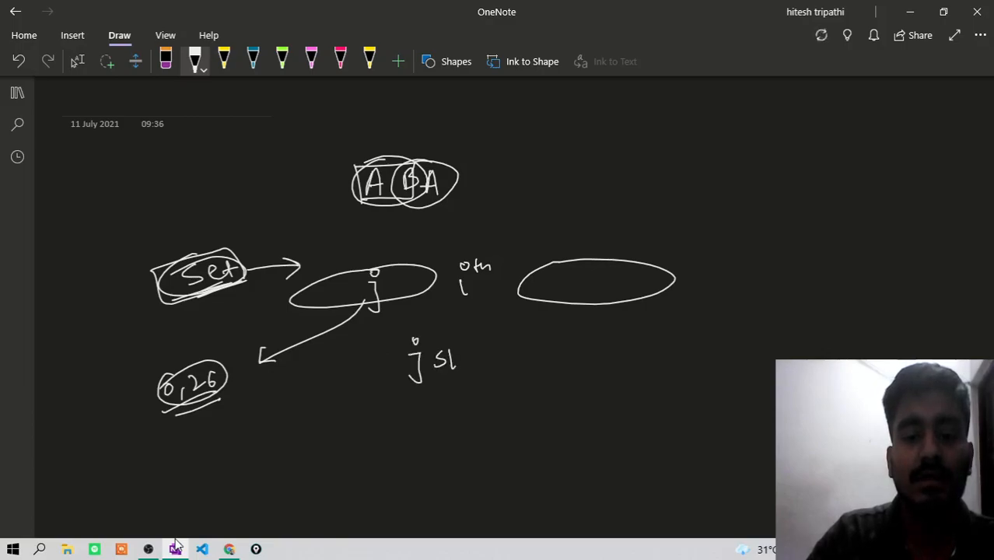
pyautogui.moveTo(451, 354); pyautogui.dragTo(505, 357)
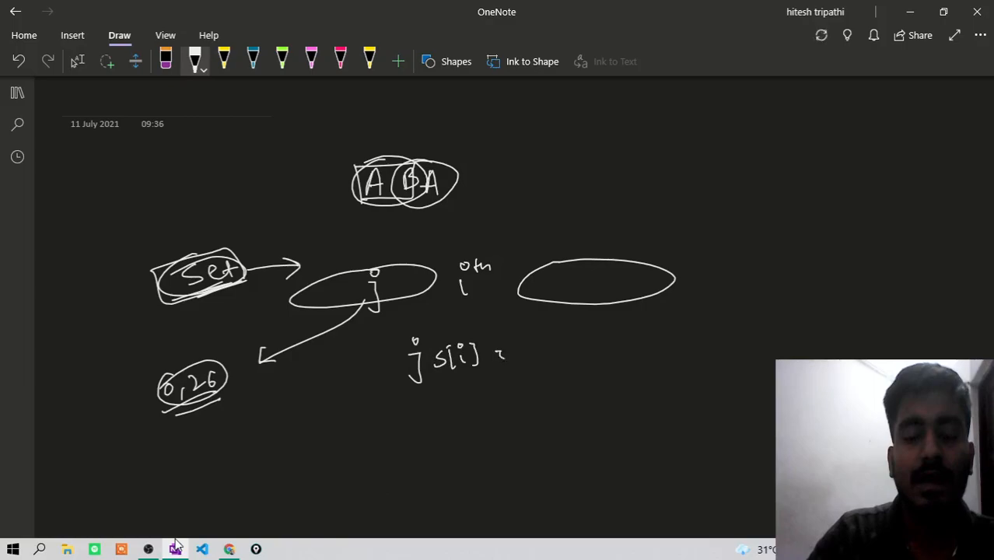
pyautogui.moveTo(401, 335); pyautogui.dragTo(521, 397)
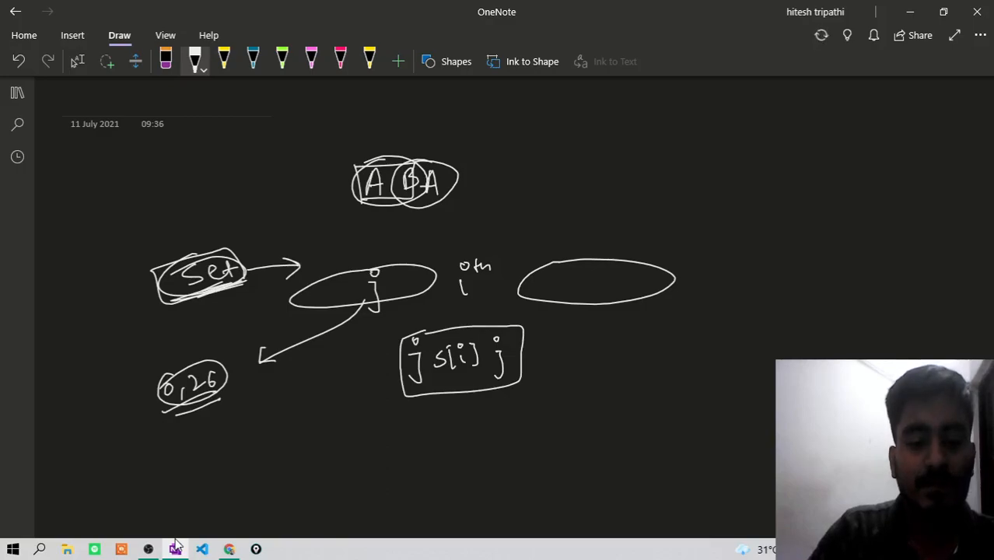
# Write and box the j s[i] pair and link it back to Set with an arrow
pyautogui.moveTo(346, 436); pyautogui.dragTo(353, 464)
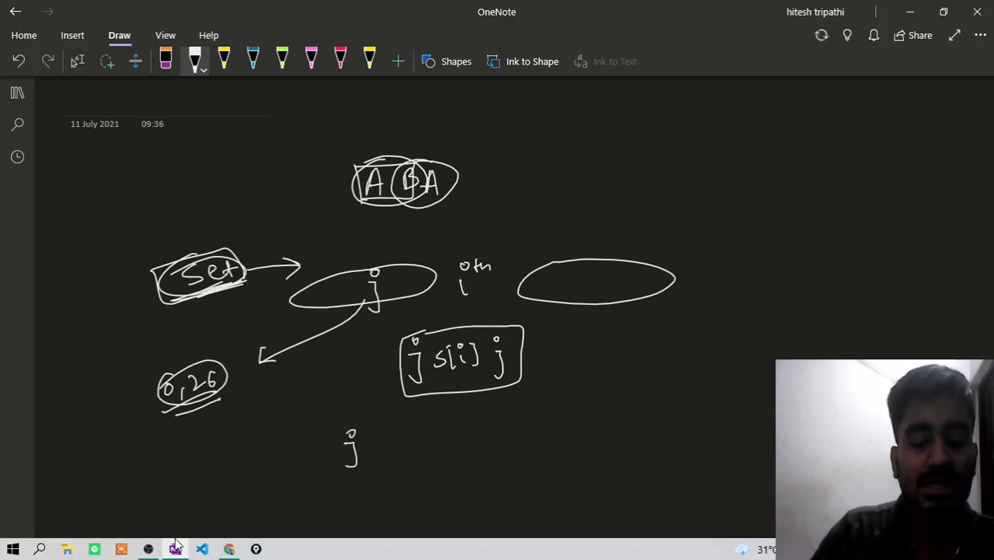
pyautogui.moveTo(370, 451); pyautogui.dragTo(403, 448)
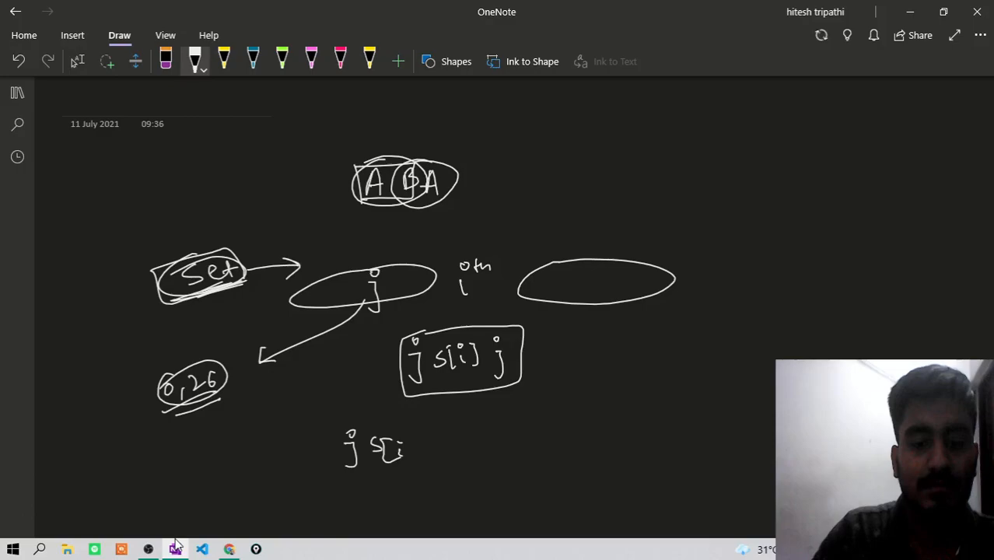
pyautogui.moveTo(331, 423); pyautogui.dragTo(436, 482)
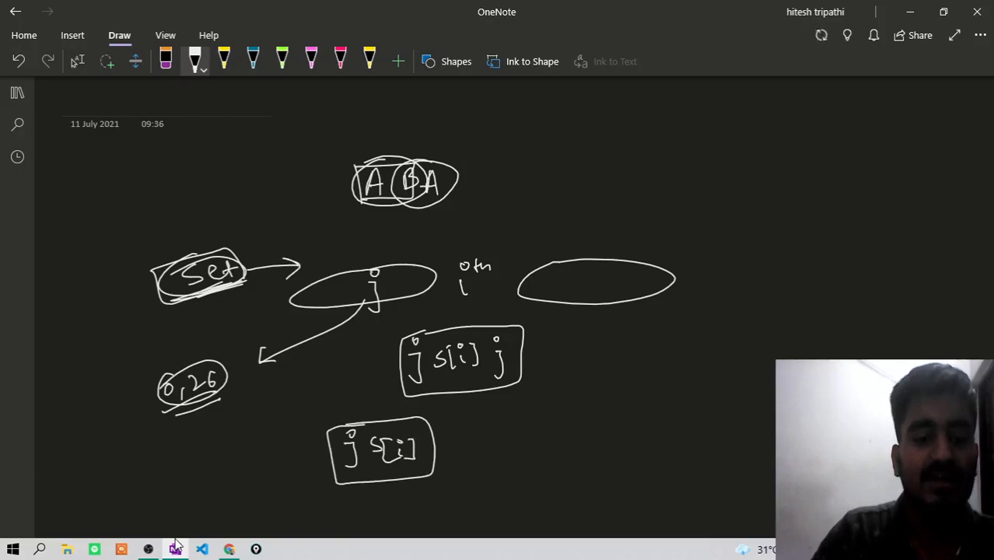
pyautogui.moveTo(349, 454); pyautogui.dragTo(187, 326)
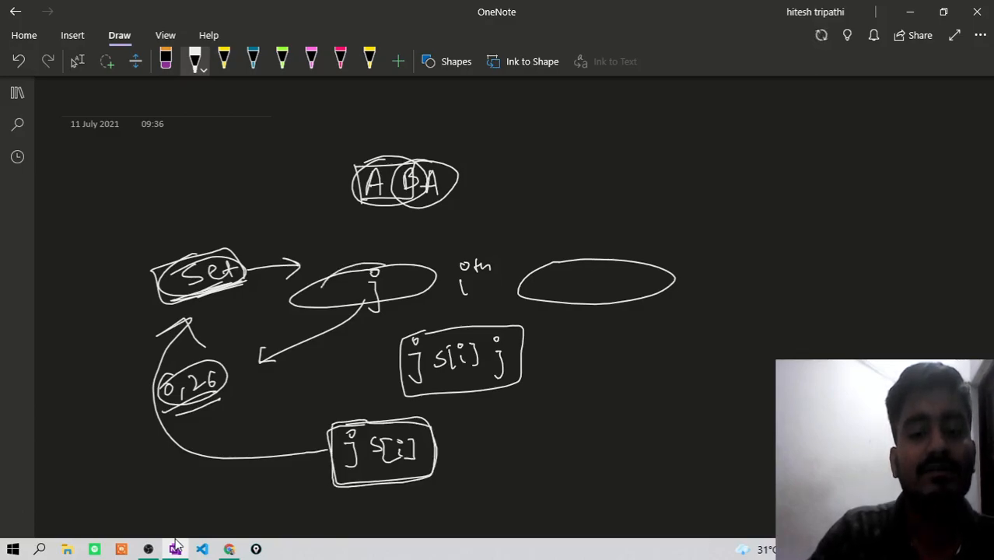
# Connect the j oval to a circled ans and write a circled count++ below the right oval
pyautogui.moveTo(397, 256); pyautogui.dragTo(459, 233)
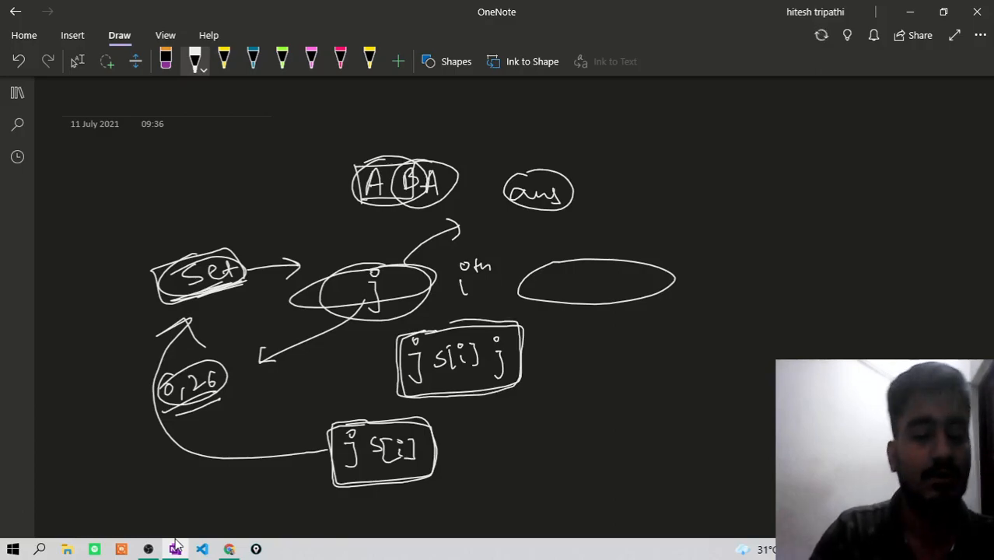
pyautogui.moveTo(576, 345); pyautogui.dragTo(607, 339)
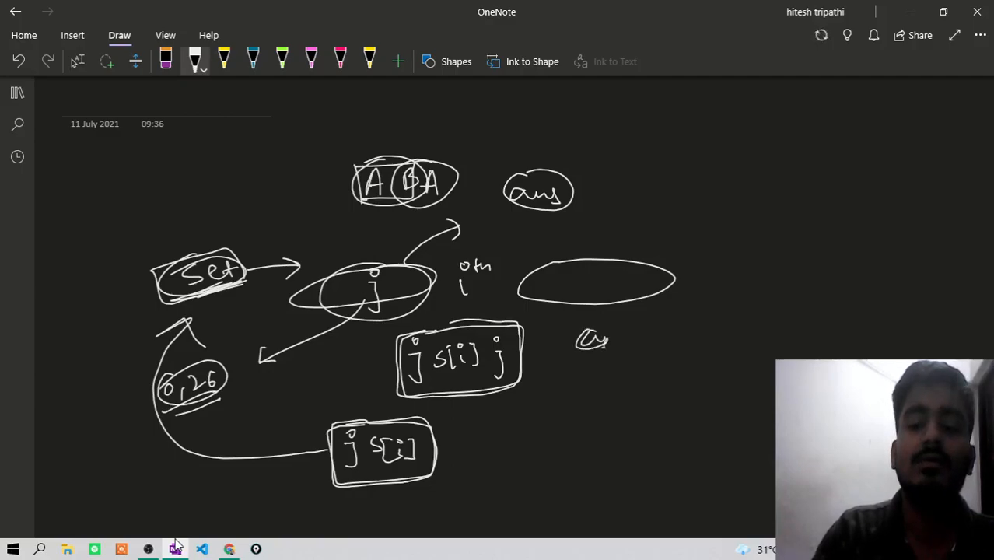
pyautogui.moveTo(575, 339); pyautogui.dragTo(708, 339)
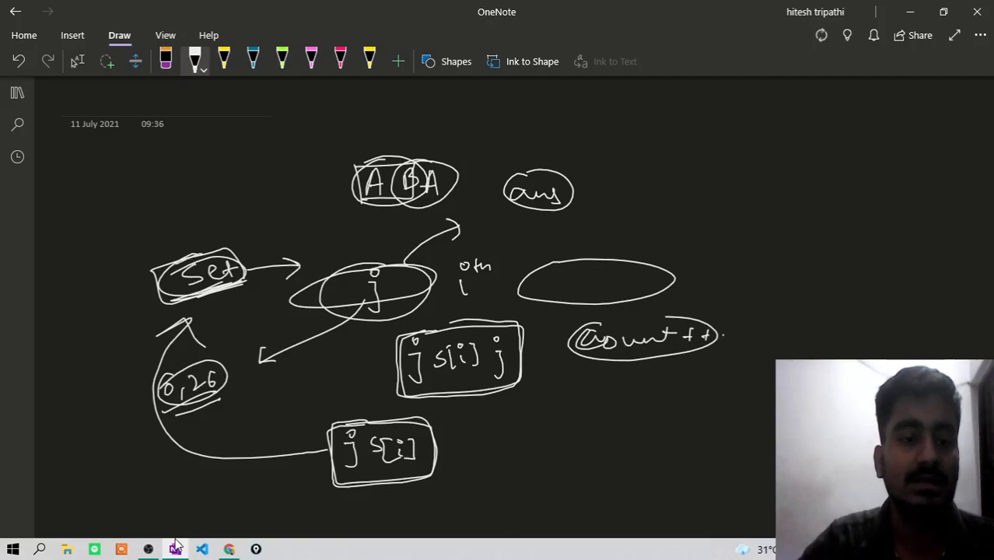
# Write and circle set [string] at top right, a circled Hash at the bottom, and start the 26 → 27 note
pyautogui.moveTo(603, 168); pyautogui.dragTo(665, 155)
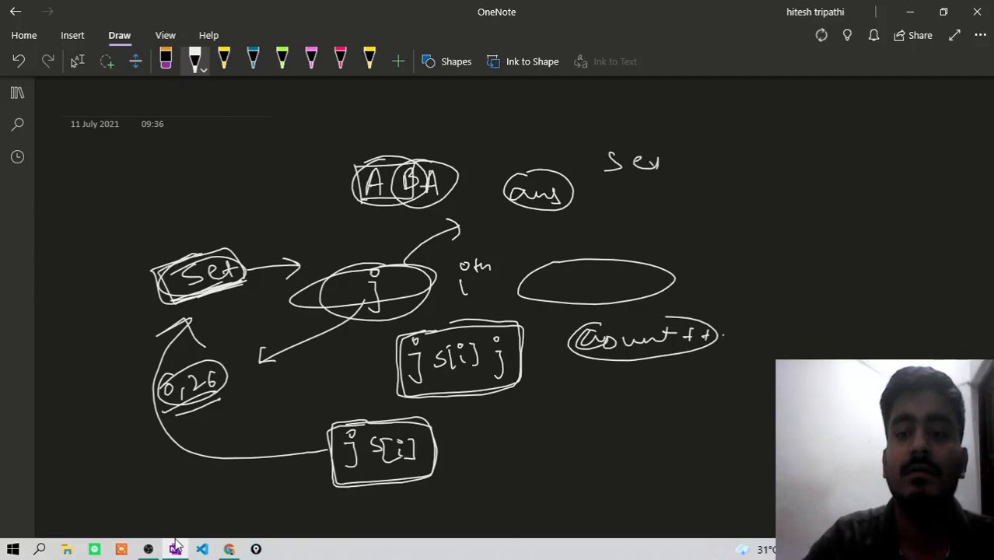
pyautogui.moveTo(692, 168); pyautogui.dragTo(750, 171)
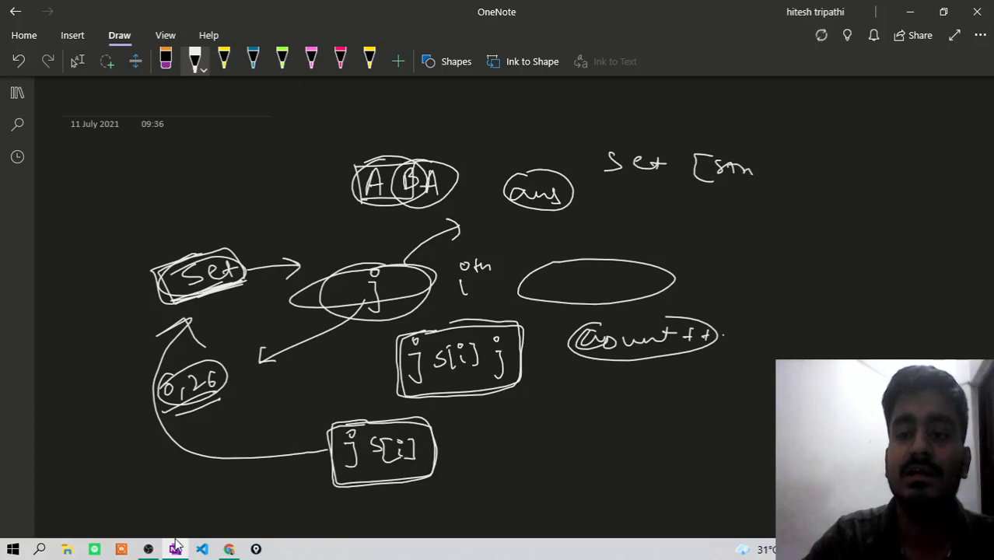
pyautogui.moveTo(699, 168); pyautogui.dragTo(808, 174)
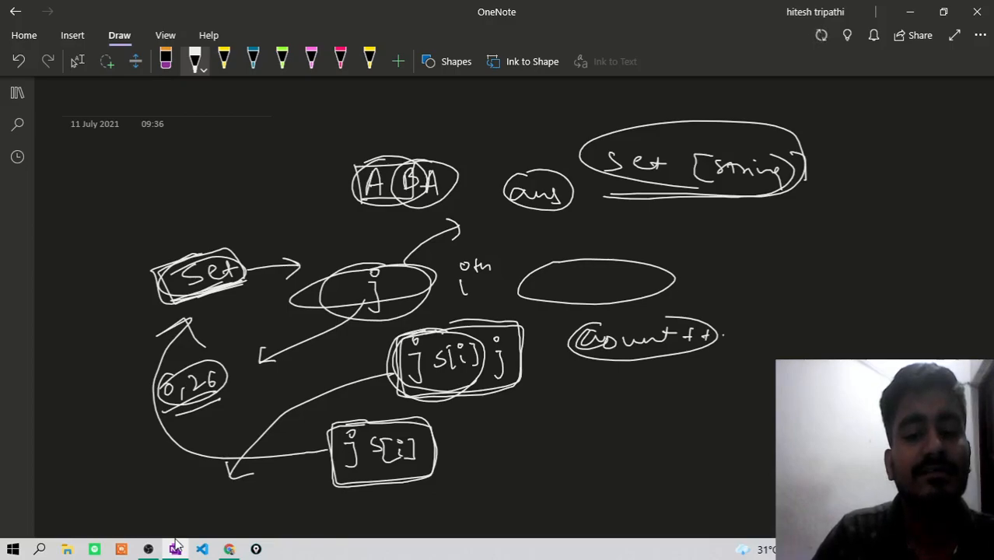
pyautogui.moveTo(162, 500); pyautogui.dragTo(225, 510)
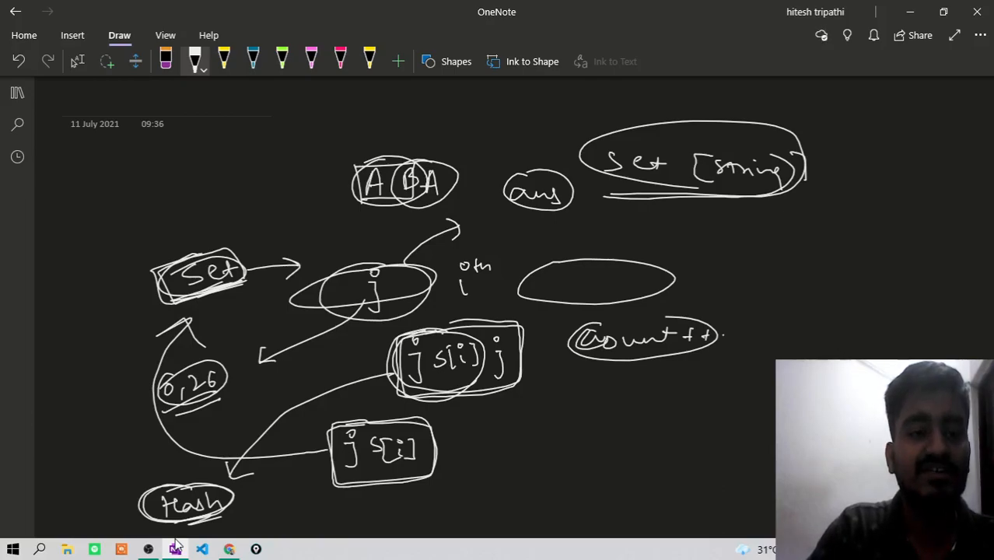
pyautogui.moveTo(115, 152); pyautogui.dragTo(137, 203)
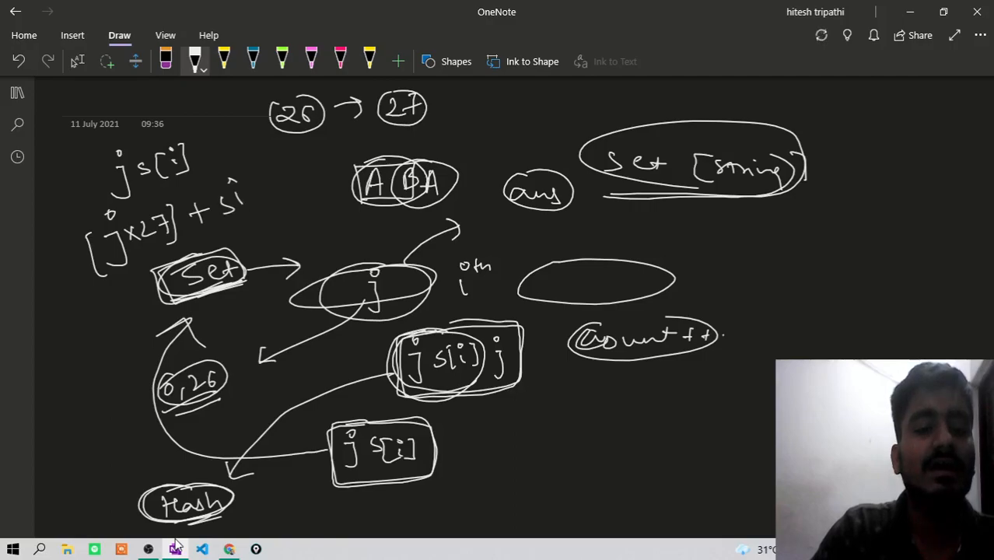
# Complete and circle the [j×27]+(s[i]-'a') formula, circle 26 → 27, and write set [int]
pyautogui.moveTo(233, 187); pyautogui.dragTo(283, 186)
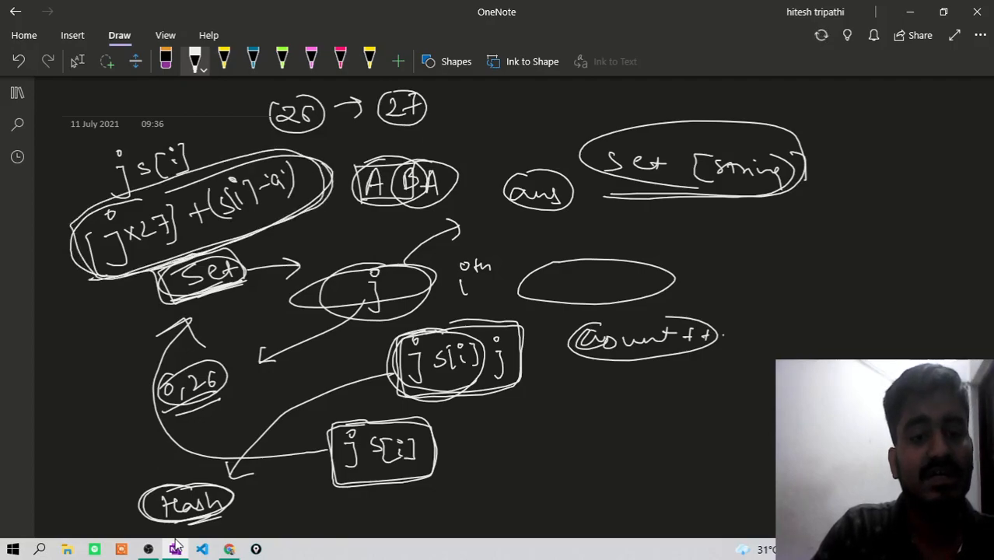
pyautogui.moveTo(93, 268); pyautogui.dragTo(85, 350)
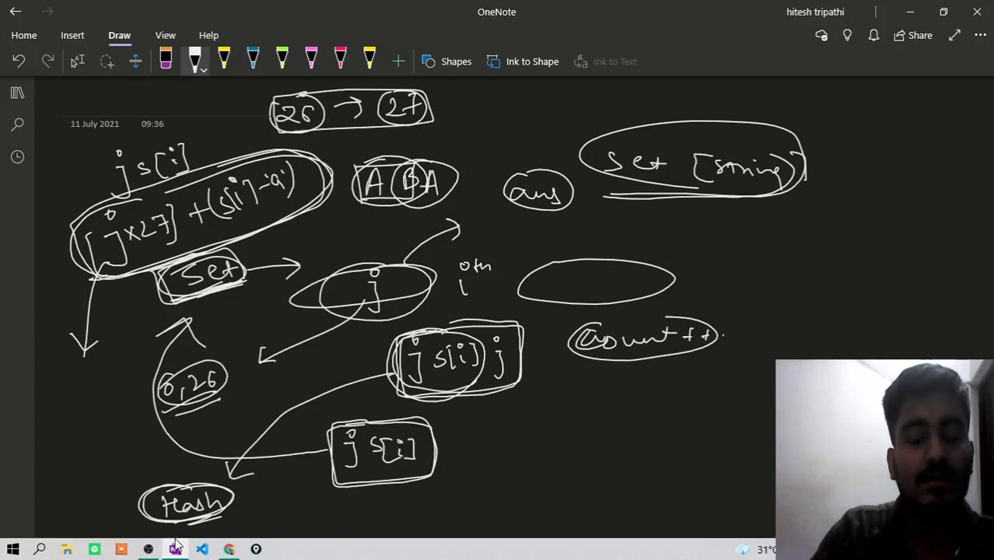
pyautogui.moveTo(434, 108); pyautogui.dragTo(464, 106)
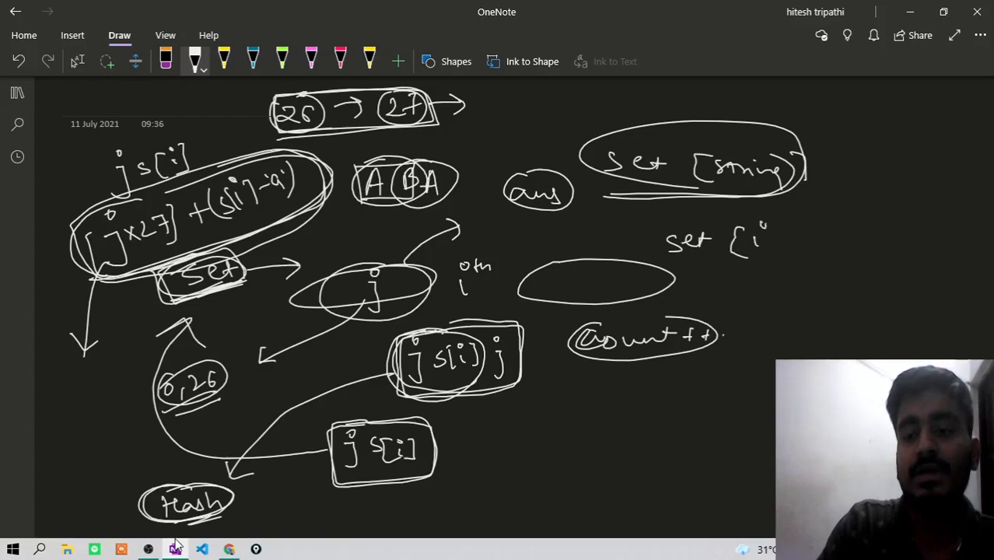
# Circle set [int] and connect count++ to it with an arrow
pyautogui.moveTo(738, 233); pyautogui.dragTo(816, 241)
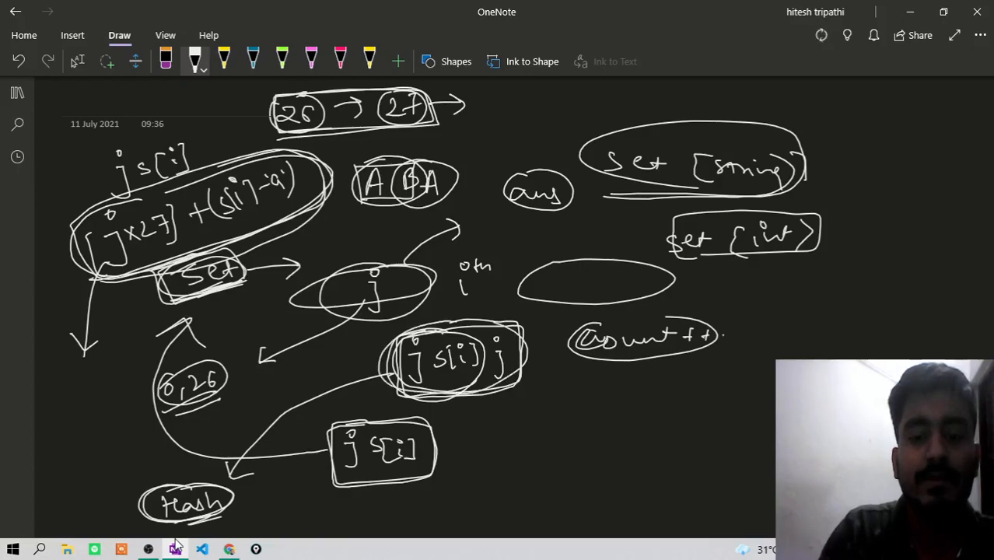
pyautogui.moveTo(529, 355); pyautogui.dragTo(727, 267)
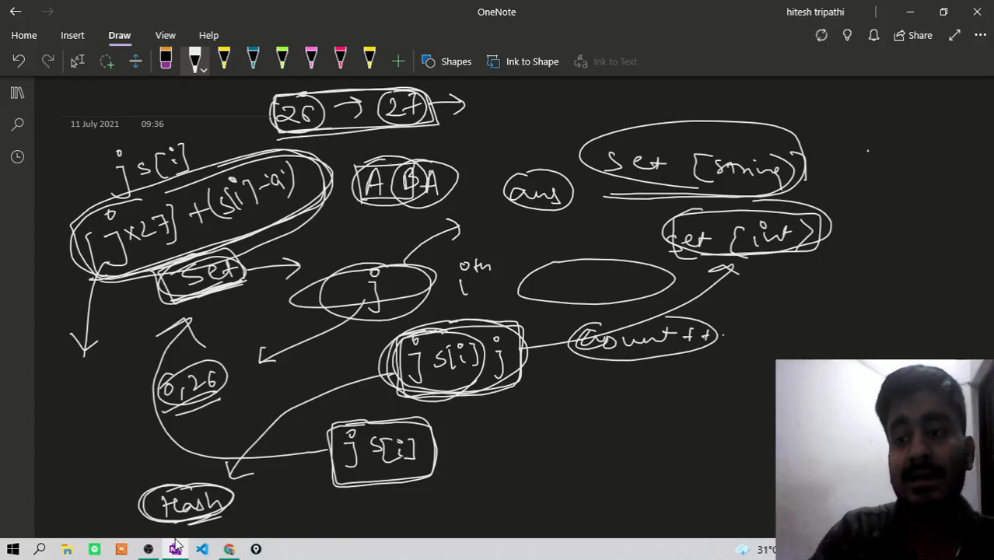
pyautogui.moveTo(843, 164); pyautogui.dragTo(921, 158)
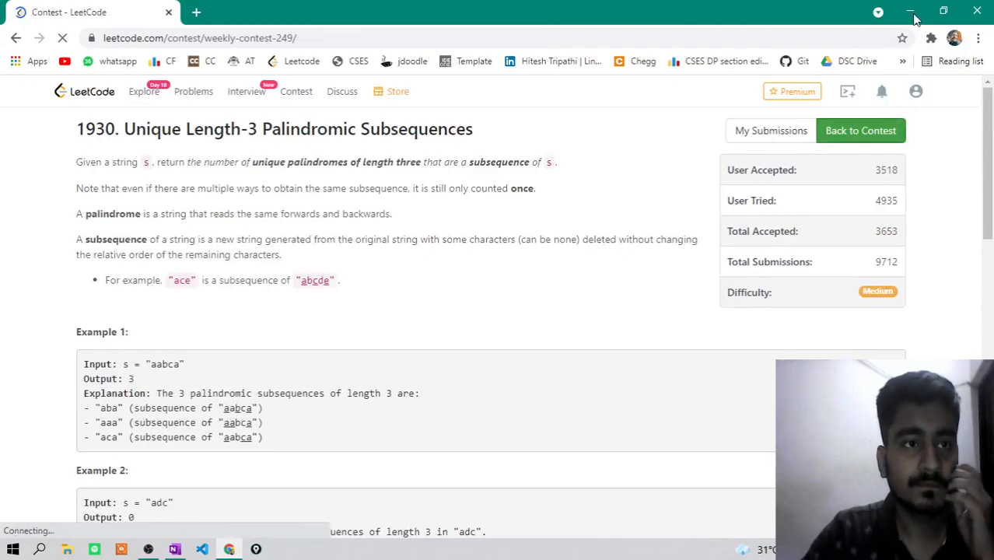
# From weekly contest 249, reopen Unique Length-3 Palindromic Subsequences, then bring OBS Studio to the front
pyautogui.click(860, 131)
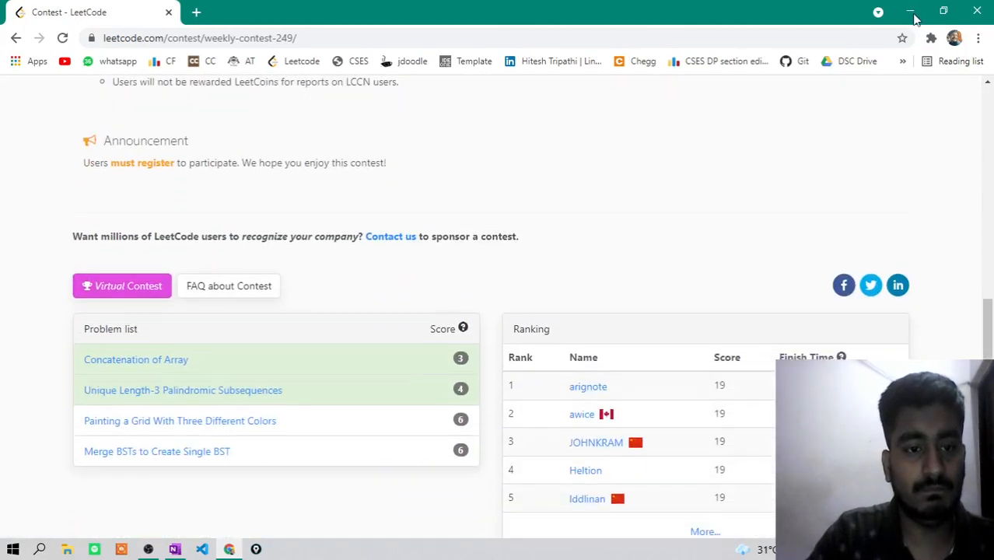
pyautogui.click(183, 388)
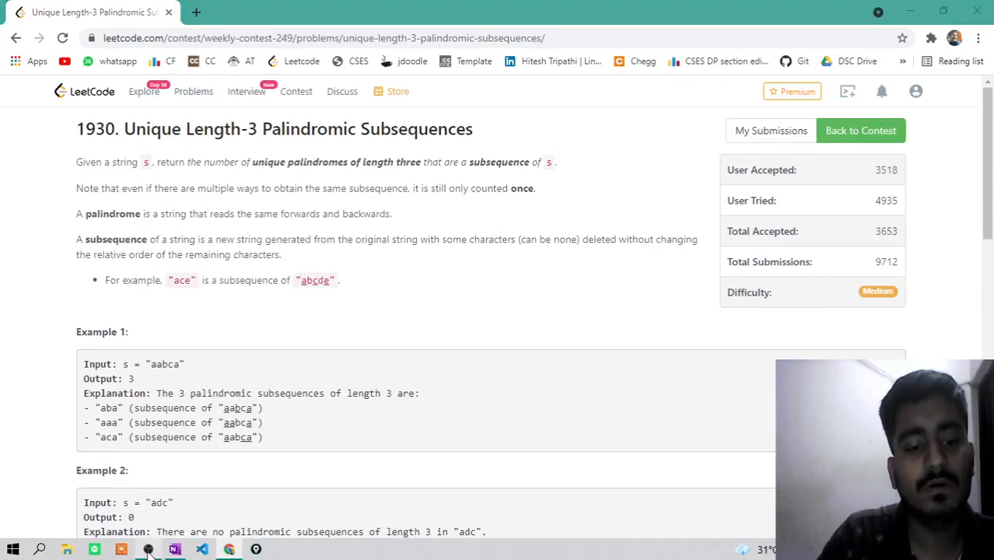
pyautogui.click(146, 549)
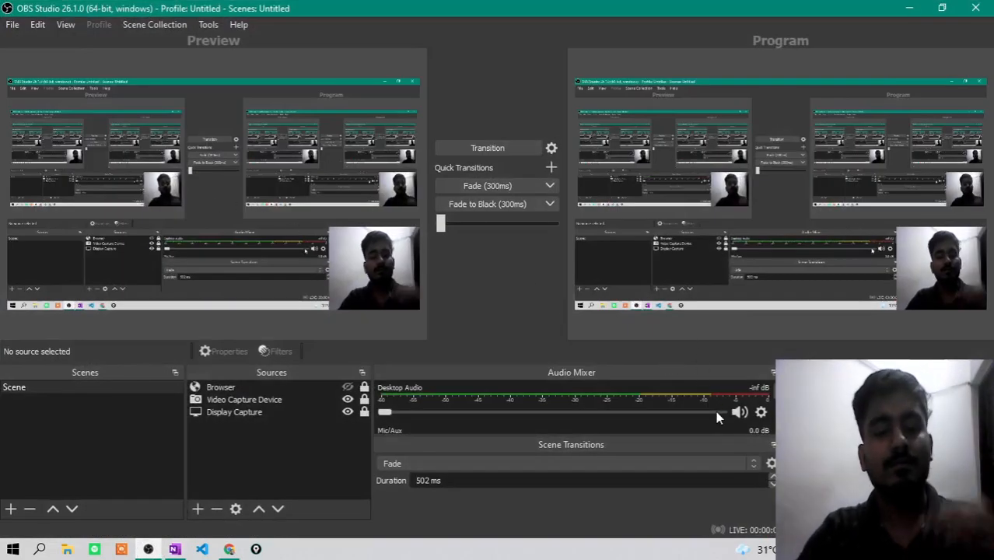